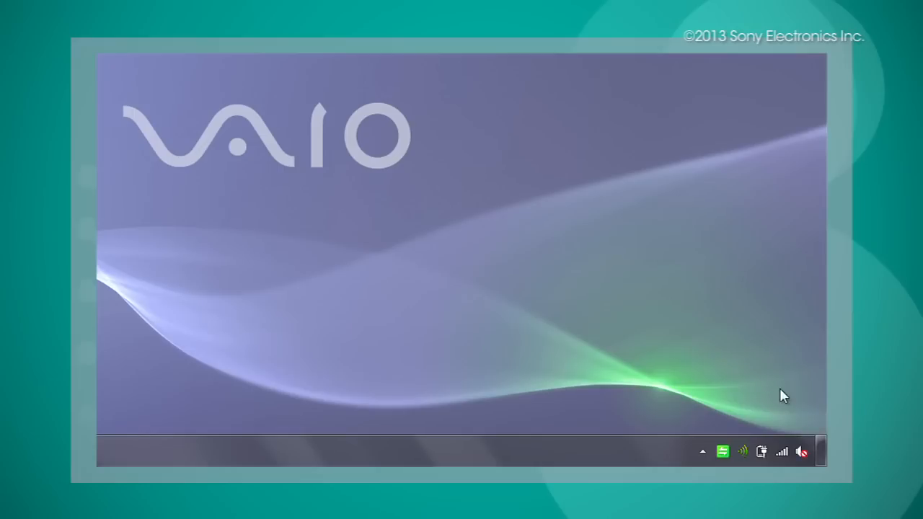
# Unmute the speakers from the system tray volume control
pyautogui.click(802, 452)
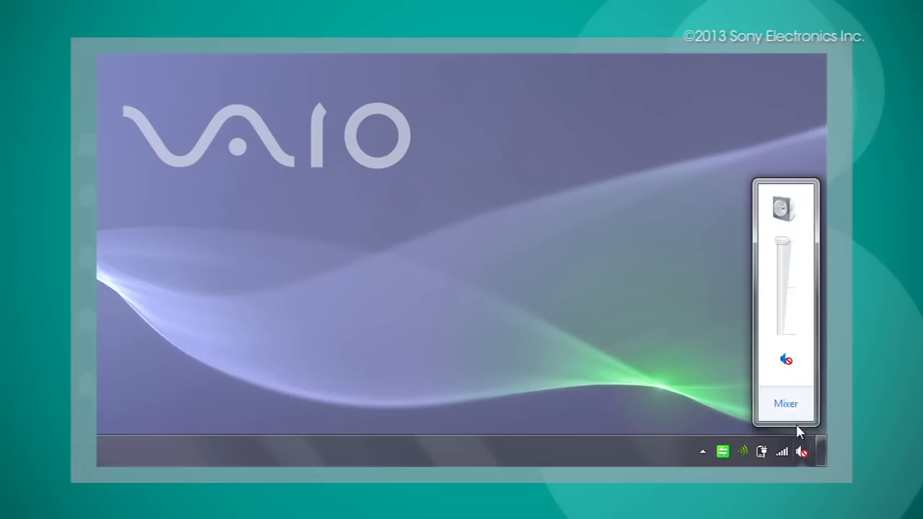
pyautogui.click(785, 360)
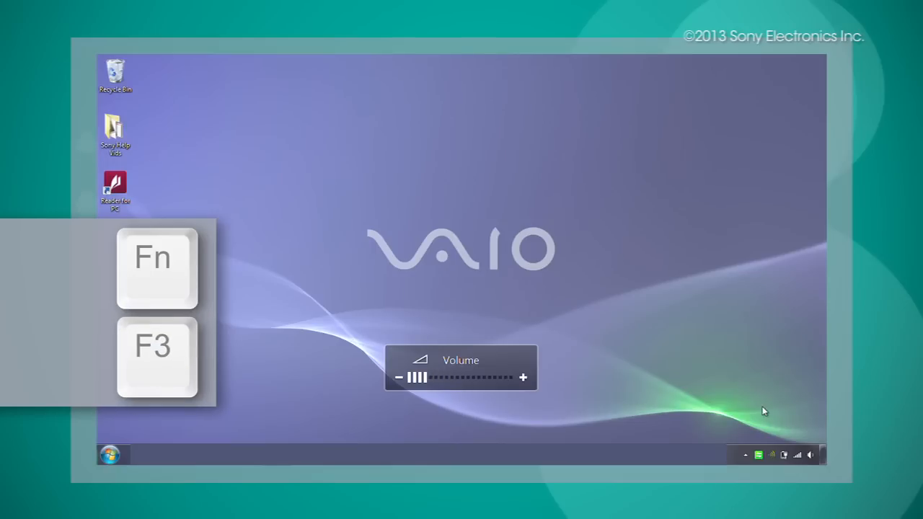
# Raise the speaker volume with the volume-up function key
pyautogui.press('F4')
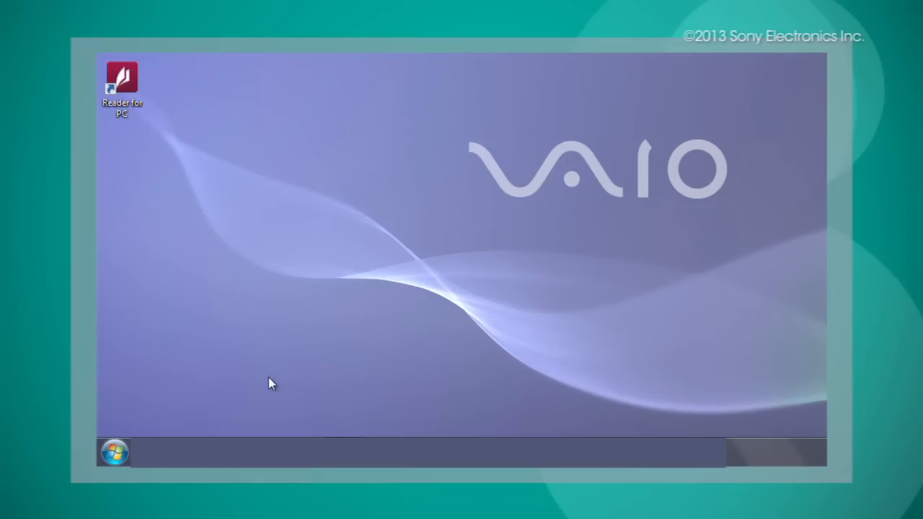
pyautogui.moveTo(209, 402)
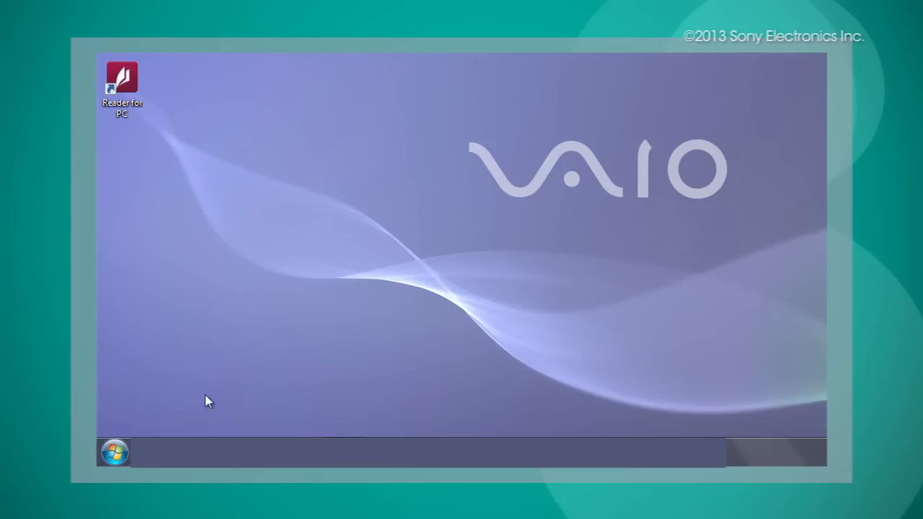
# Open Device Manager through Control Panel's Hardware and Sound category
pyautogui.click(114, 452)
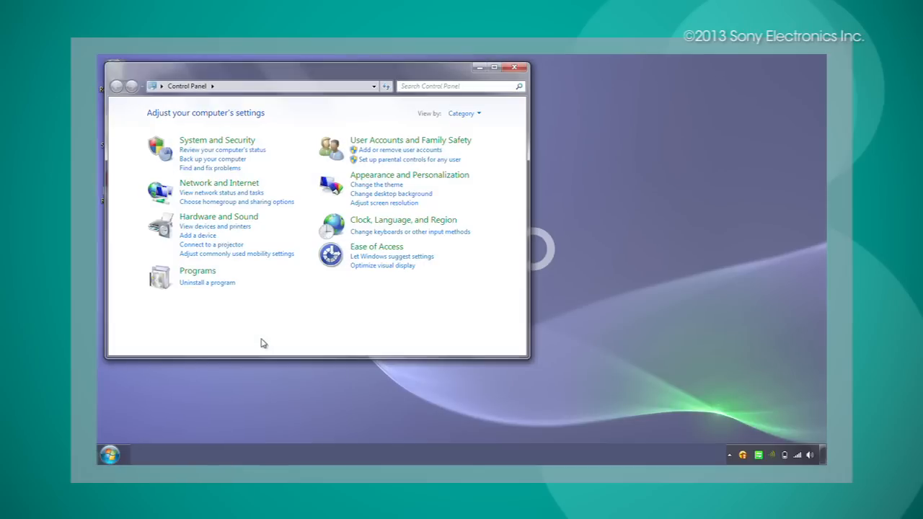
pyautogui.moveTo(258, 260)
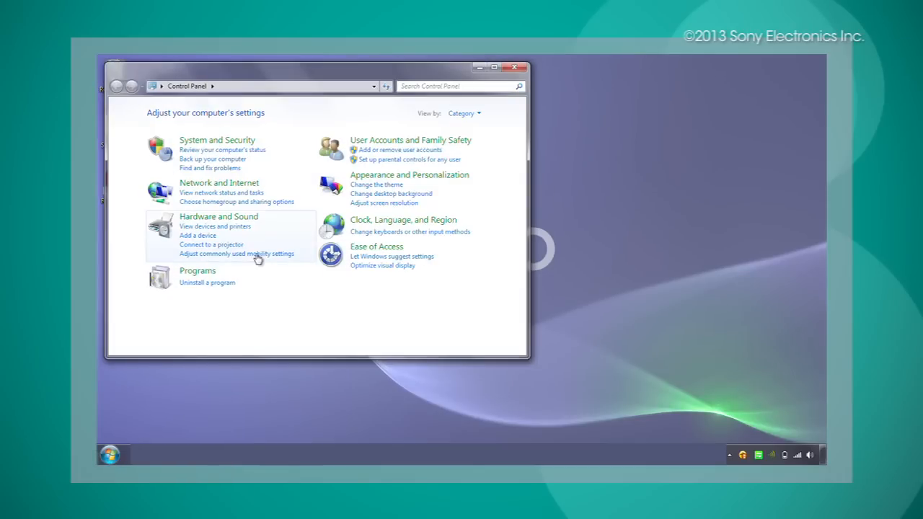
pyautogui.click(217, 217)
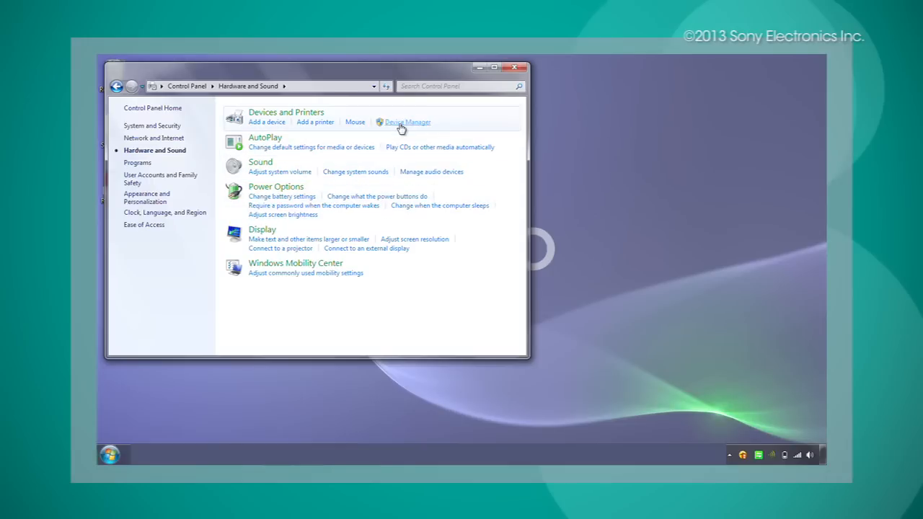
pyautogui.click(407, 122)
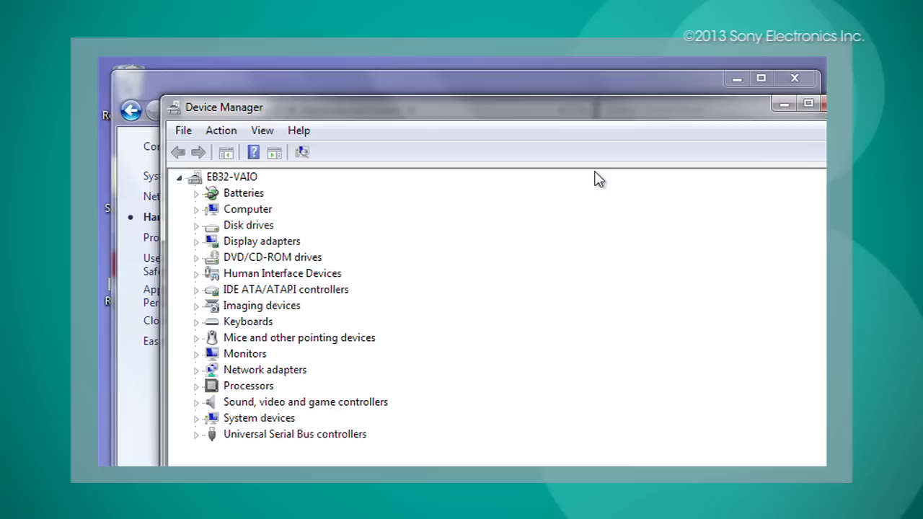
pyautogui.moveTo(511, 248)
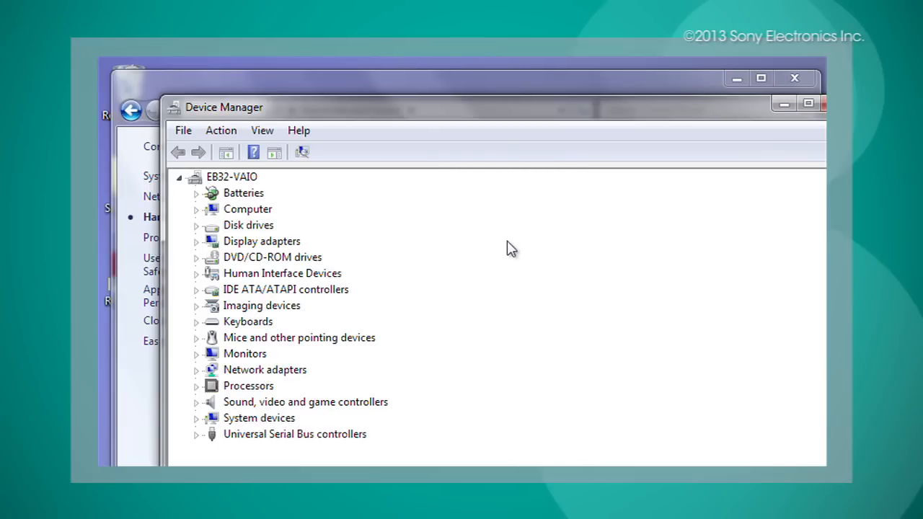
pyautogui.moveTo(387, 401)
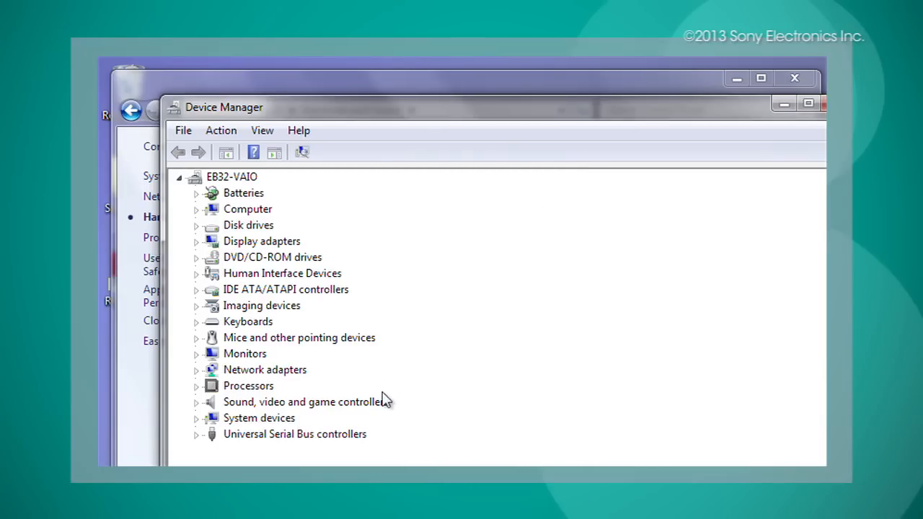
# Expand Sound, video and game controllers and select Intel(R) Display Audio
pyautogui.click(307, 402)
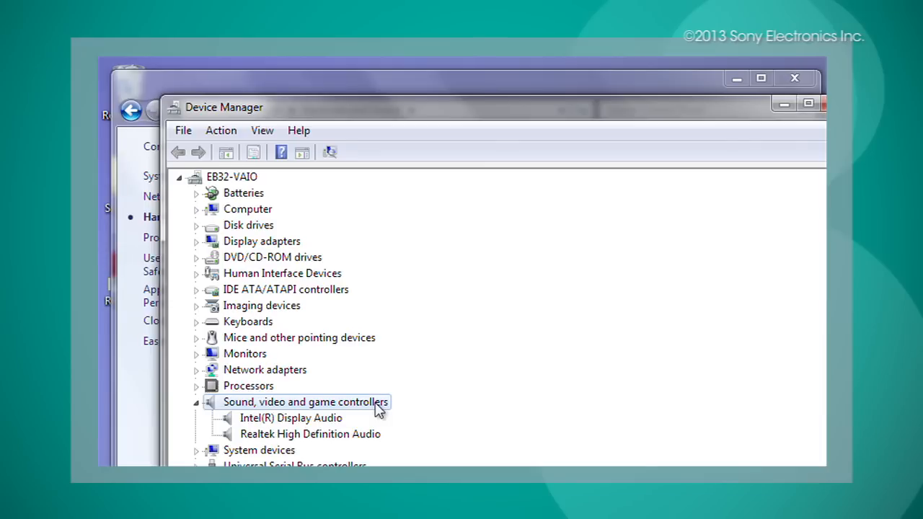
pyautogui.moveTo(339, 426)
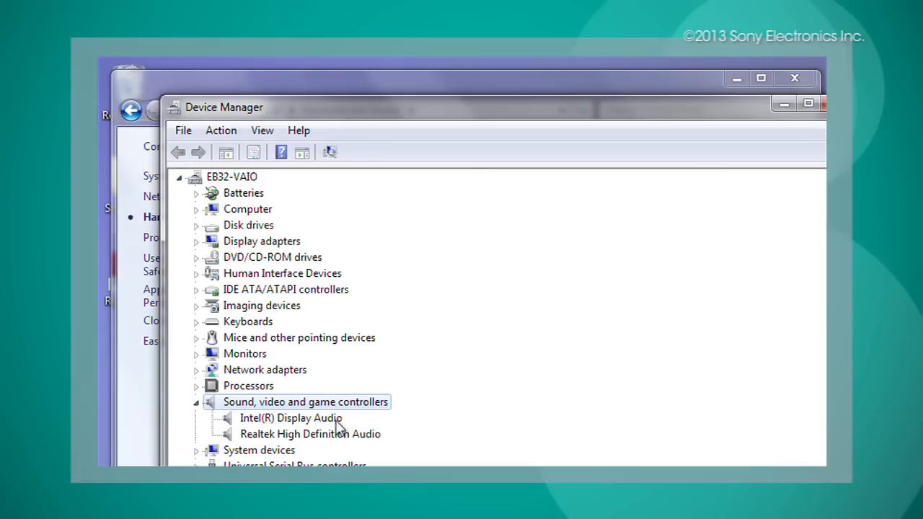
pyautogui.click(290, 418)
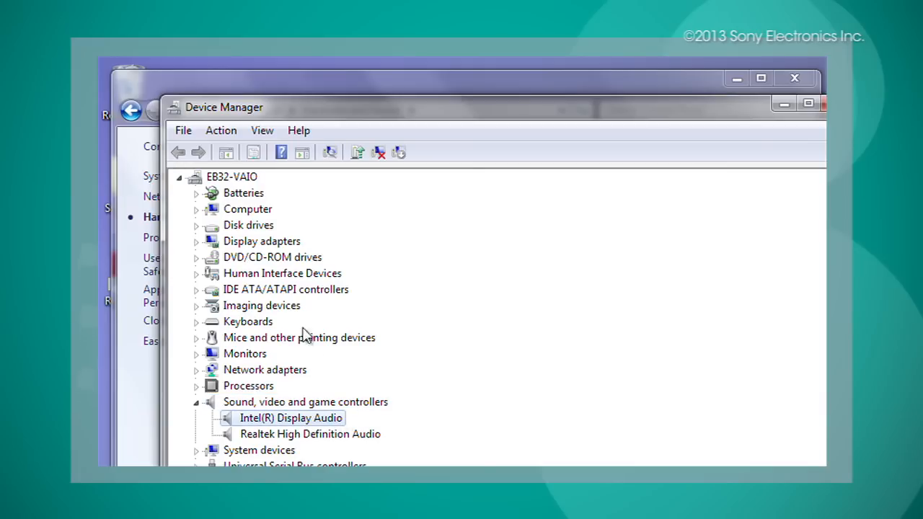
pyautogui.moveTo(221, 131)
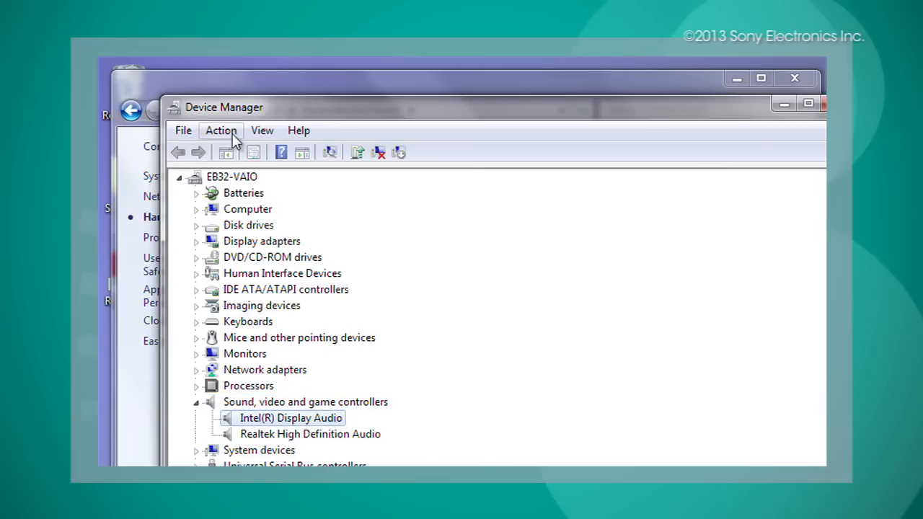
# Uninstall Intel(R) Display Audio with 'Delete the driver software for this device' checked
pyautogui.click(222, 130)
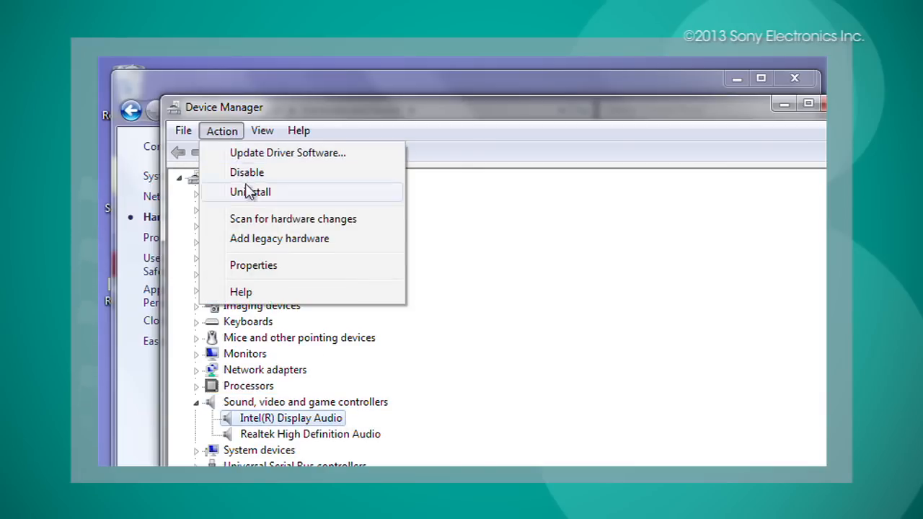
pyautogui.click(249, 192)
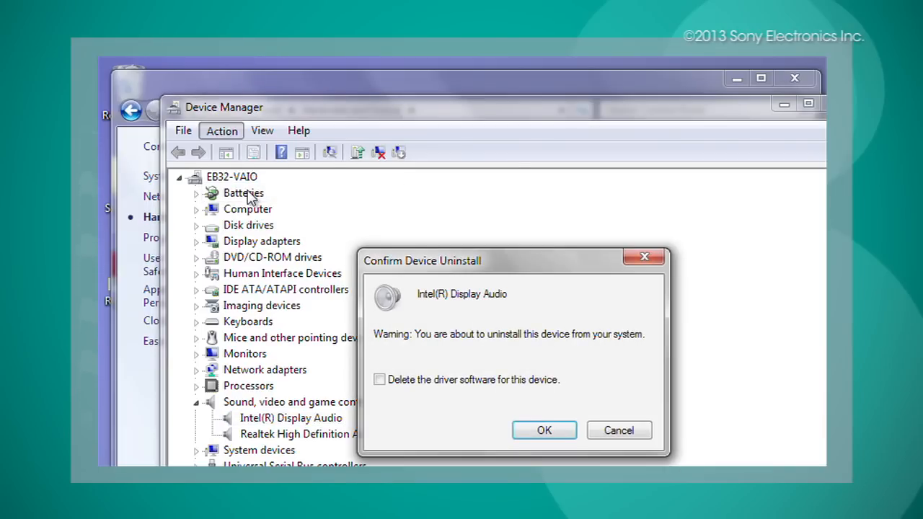
pyautogui.moveTo(377, 378)
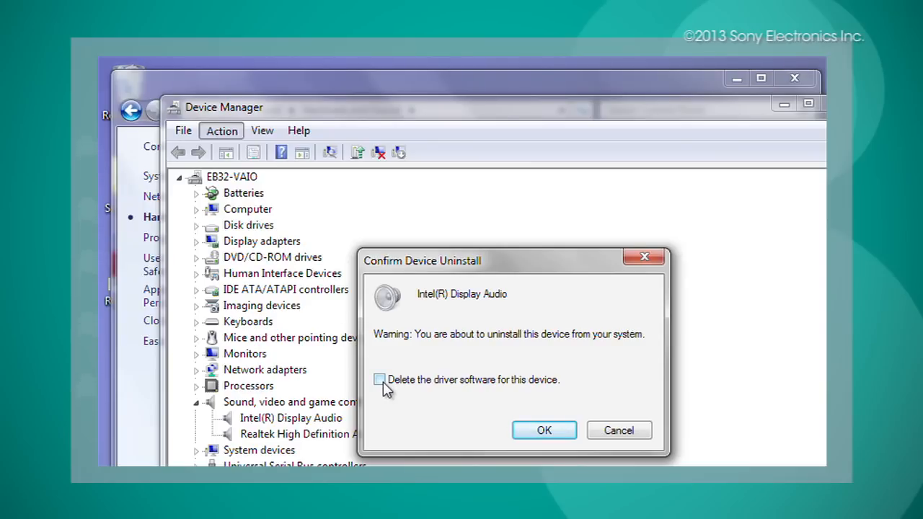
pyautogui.click(379, 379)
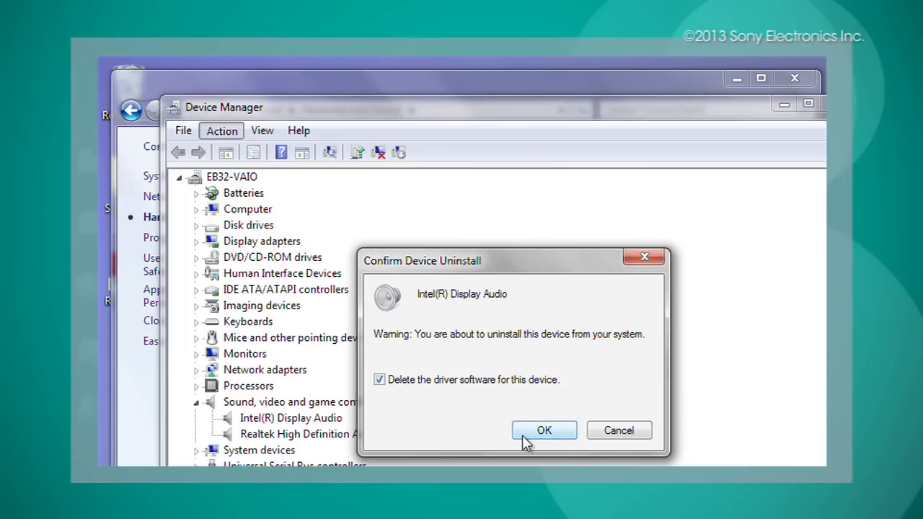
pyautogui.click(544, 430)
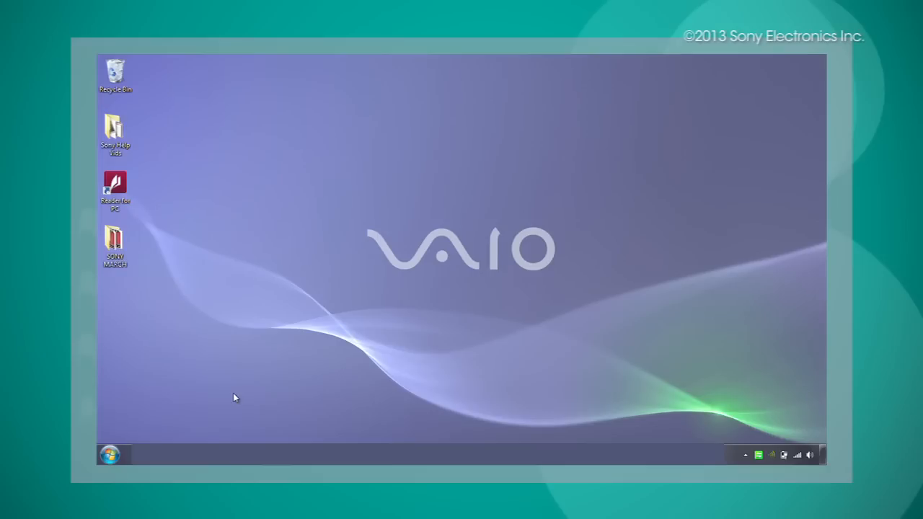
pyautogui.moveTo(112, 453)
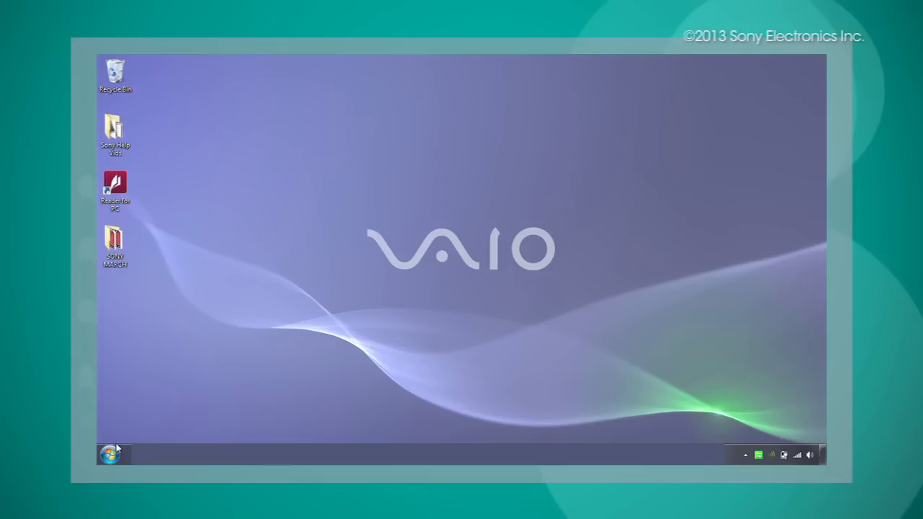
# Show the Start menu's shutdown options, including Restart
pyautogui.click(110, 453)
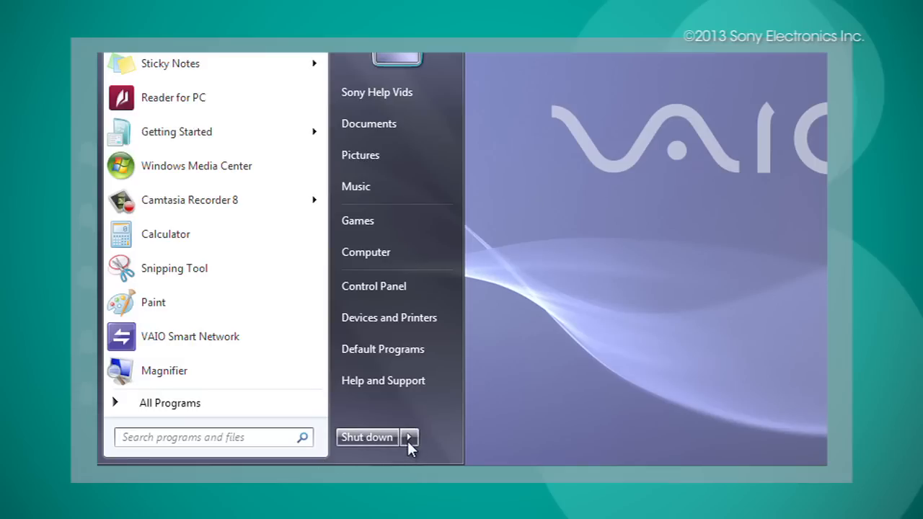
pyautogui.click(408, 437)
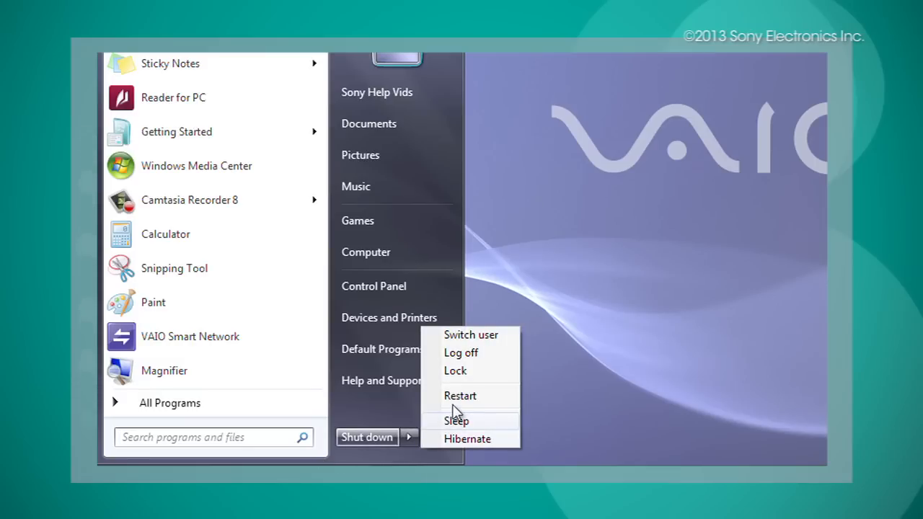
pyautogui.moveTo(460, 396)
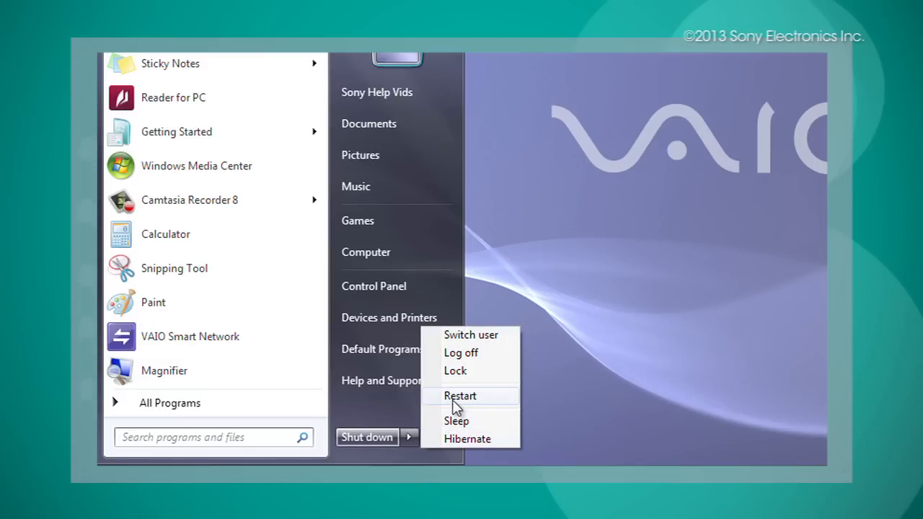